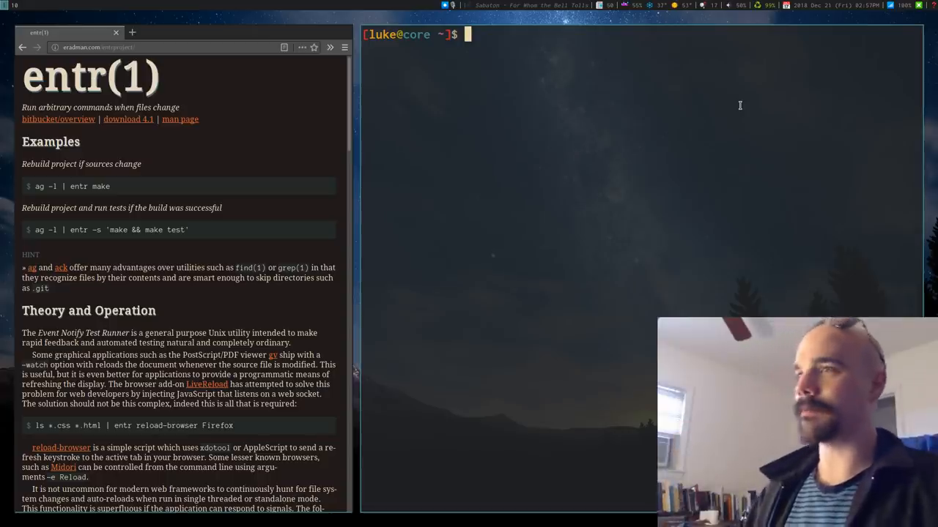
Step: Compose echo ~/.bashrc | entr notify-send "Bashrc updated!" at the prompt
text(echo ~/.)
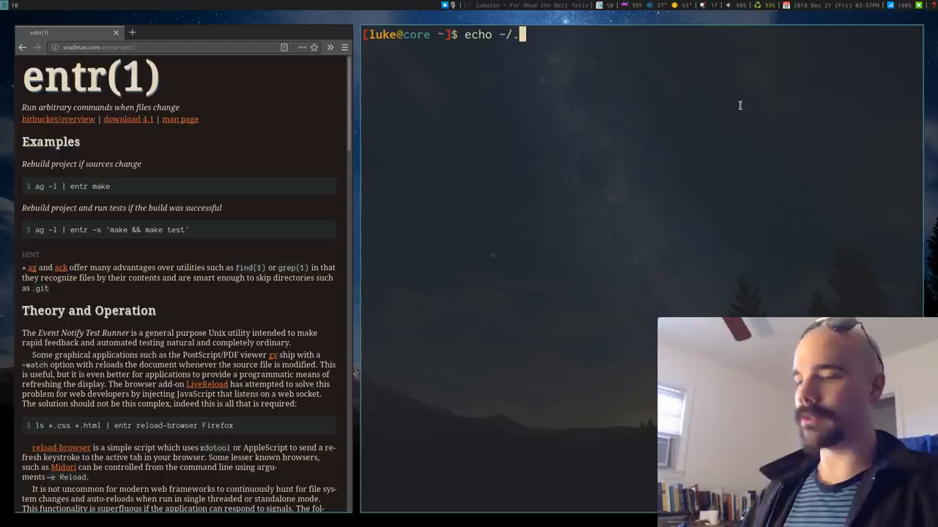
text(bashrc |)
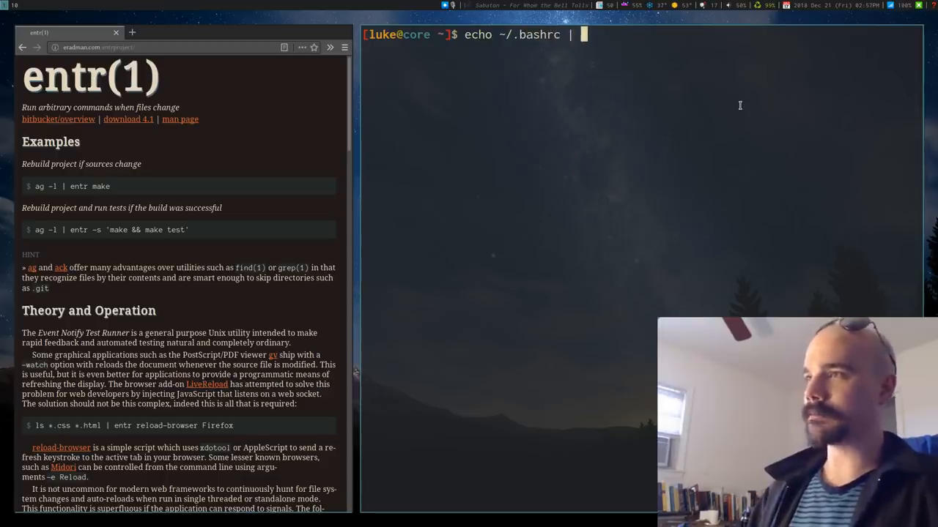
text(entr)
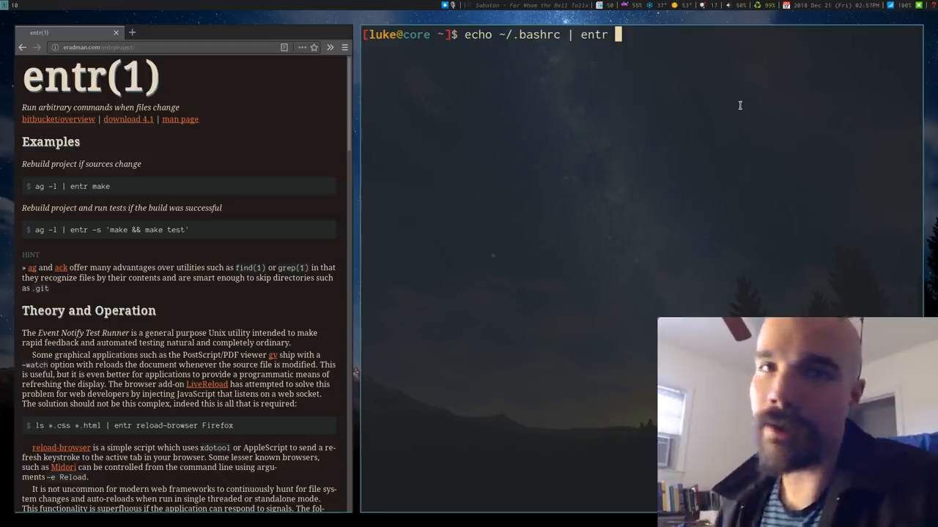
text(noti)
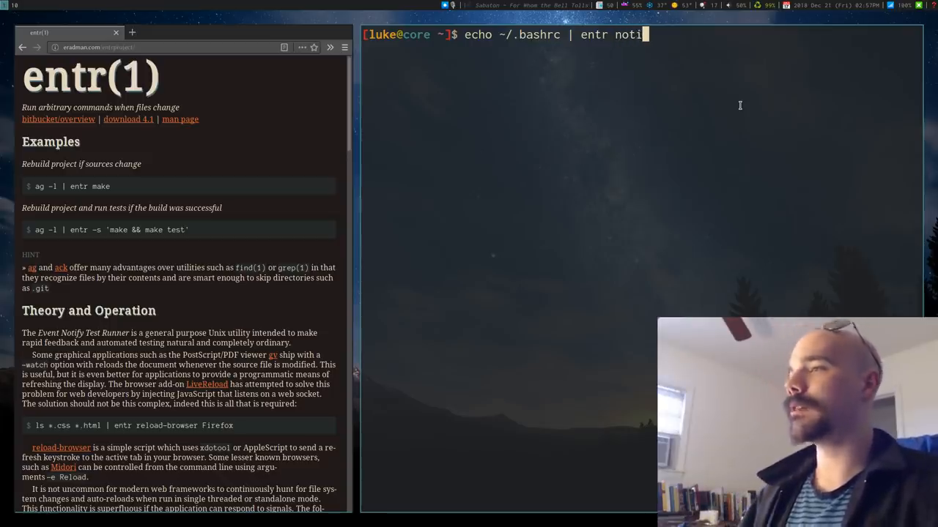
text(fy-send)
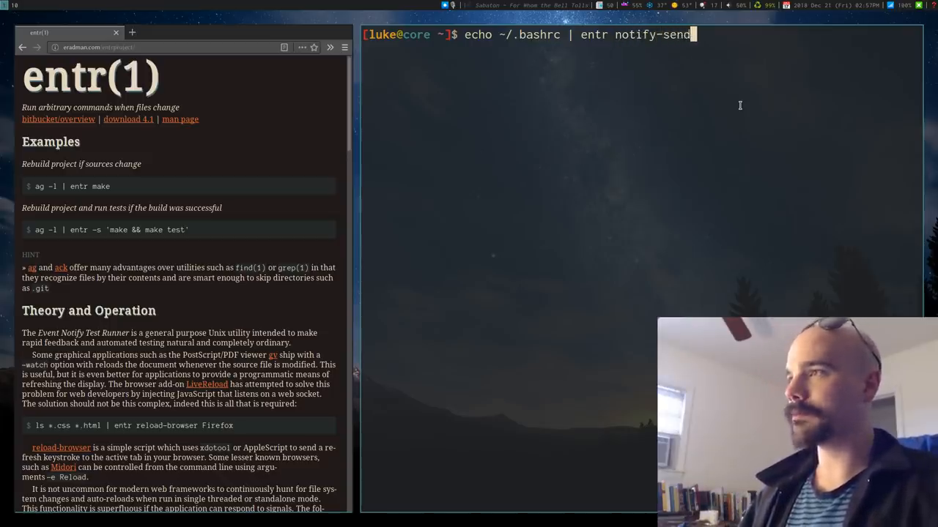
text(")
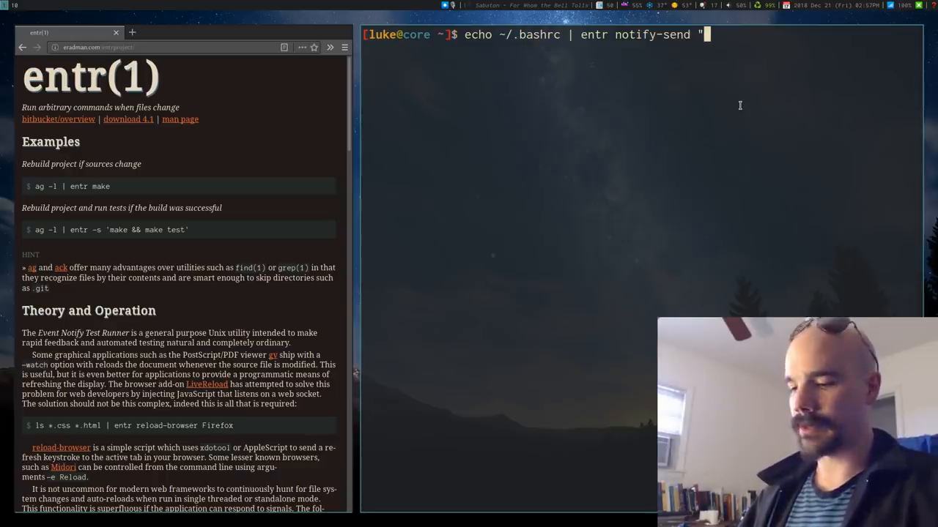
text(Bashrc update)
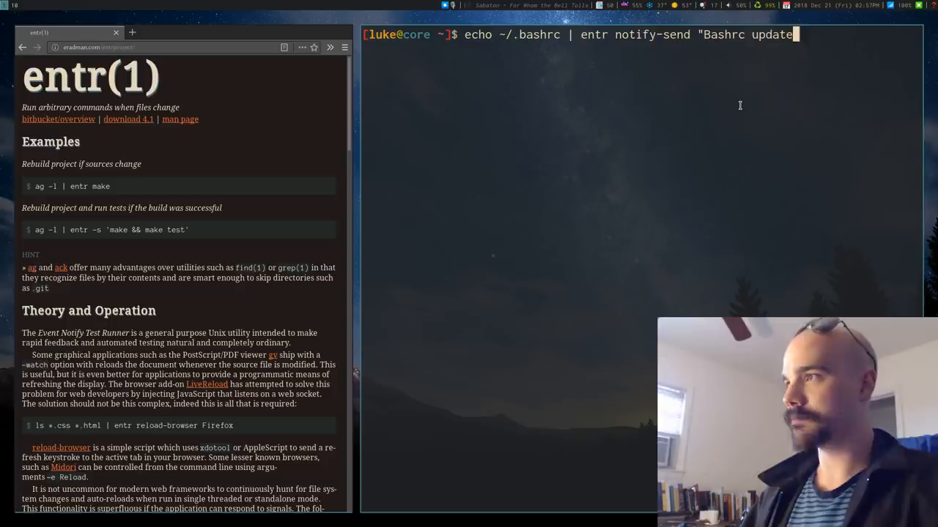
text(d!")
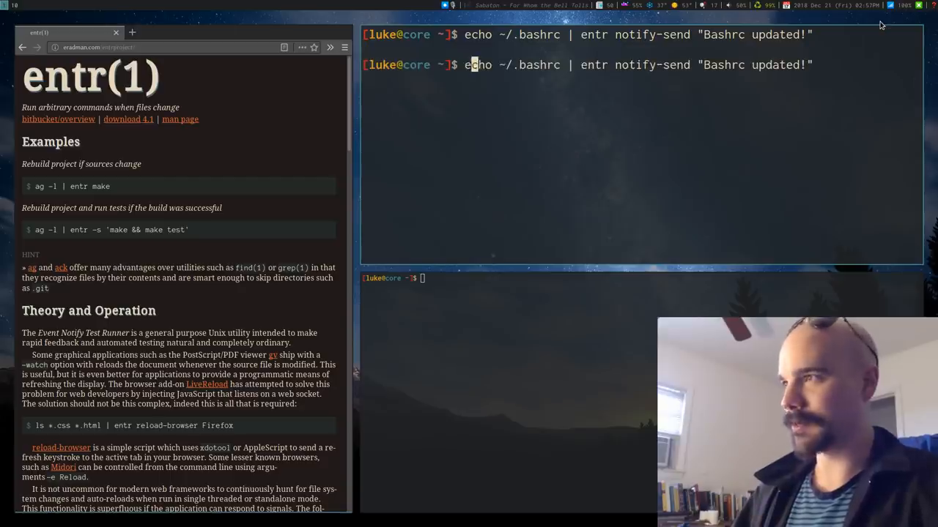
Step: Move the -p option after entr so the watcher runs as entr -p
text(-p)
click(641, 278)
text(vim ~/.bashrc)
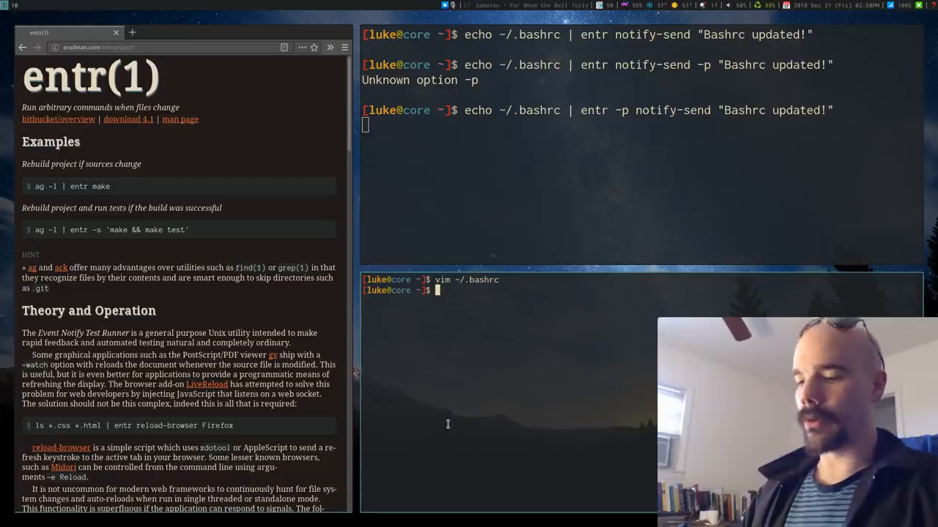
Step: Enter echo "# This is a comment" >> ~/.bashrc in the lower pane to trigger the watcher
text(echo "# This is a)
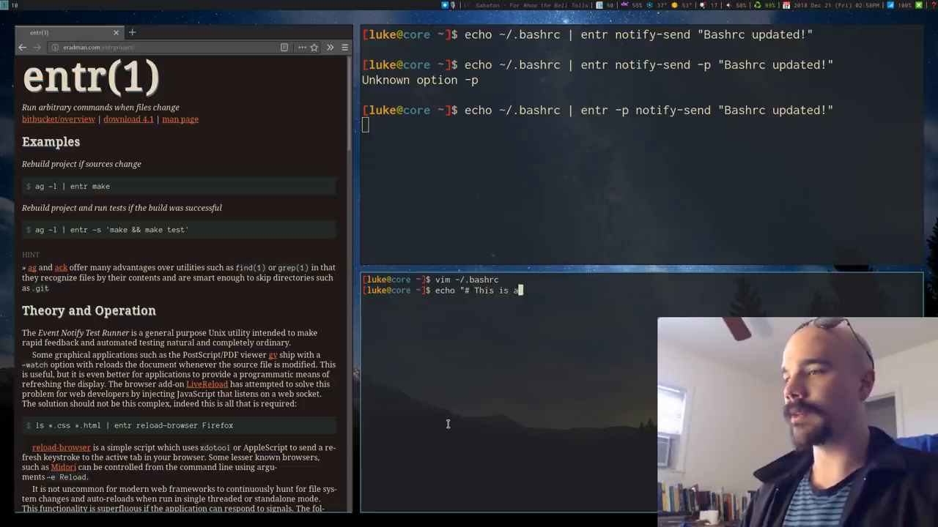
text(comment")
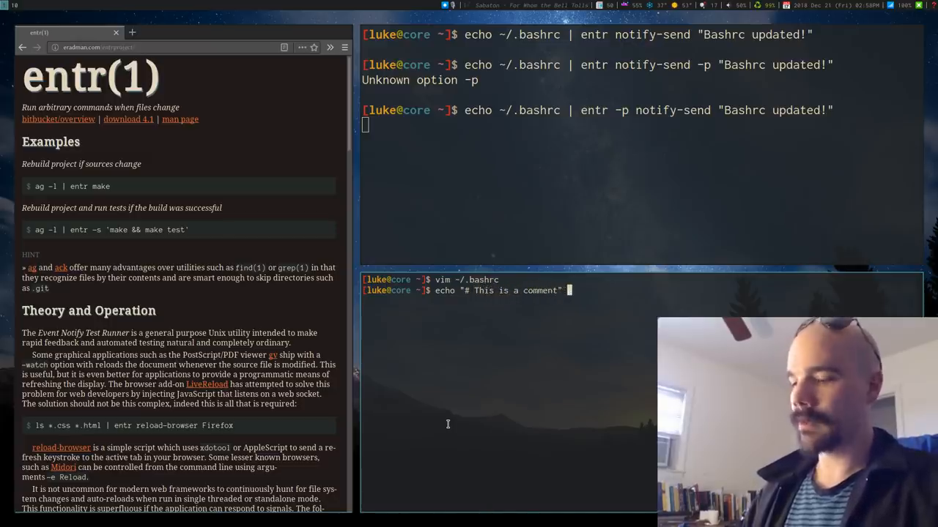
text(>> ~/)
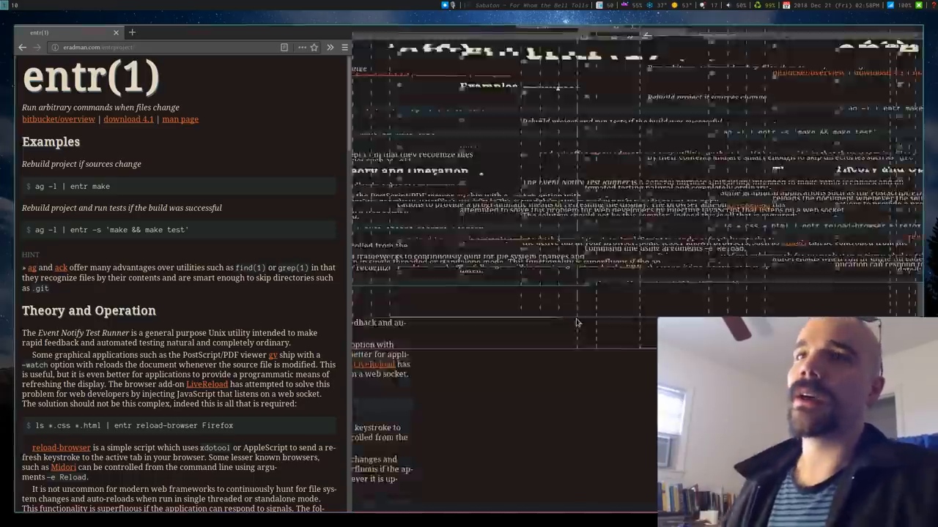
Step: Scroll the entr(1) manual page down to the Theory and Operation section
scroll(down, 3)
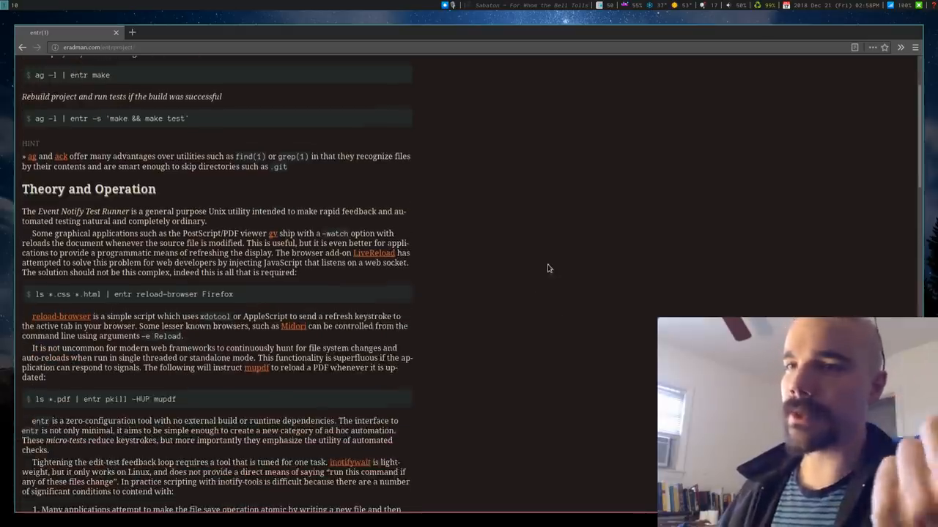
scroll(down, 3)
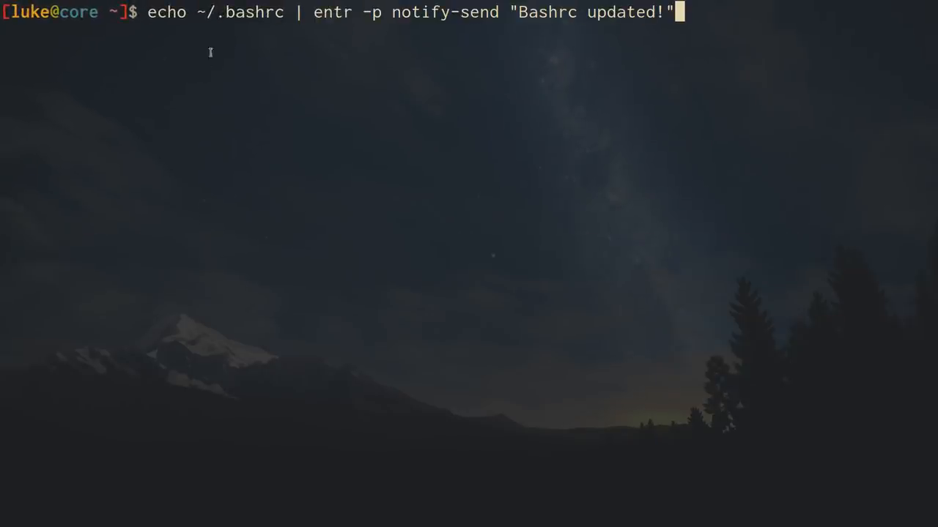
mouse_move(504, 23)
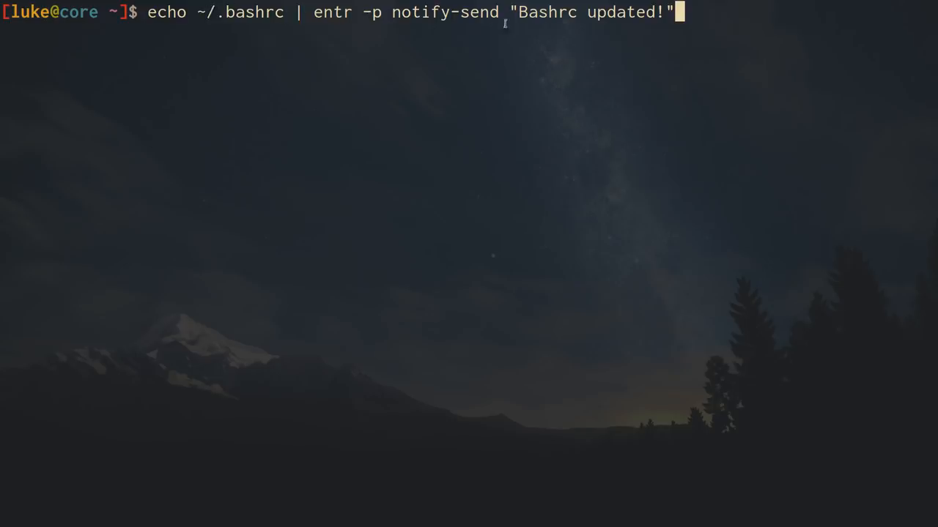
mouse_move(457, 68)
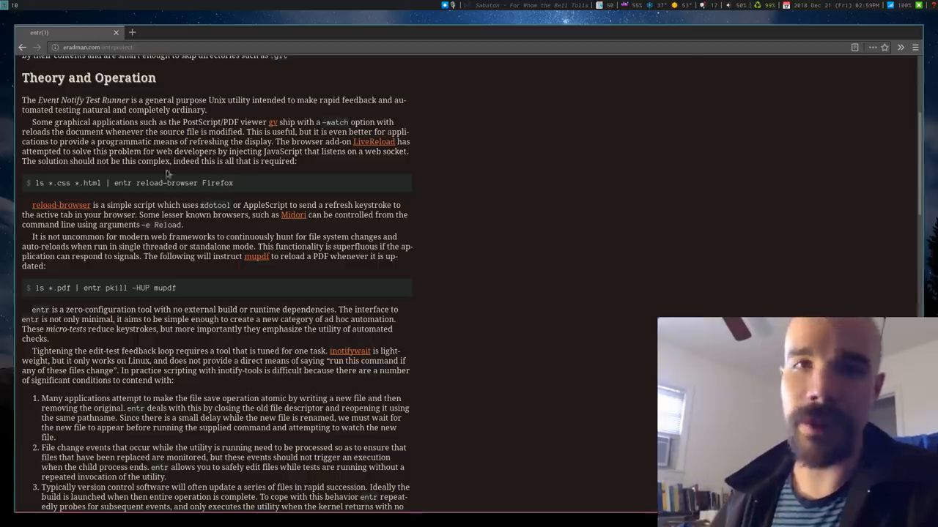
mouse_move(3, 258)
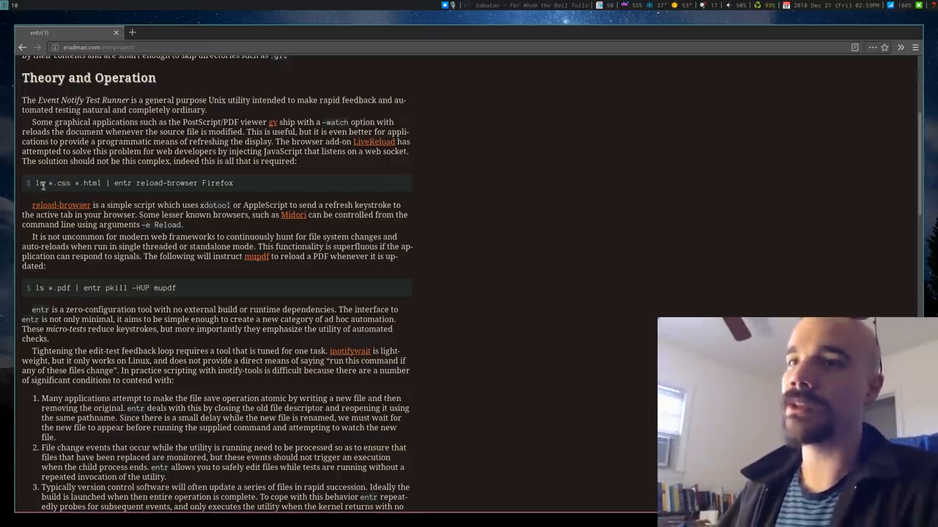
Step: Scroll through the entr Theory and Operation text to finish reading it
scroll(down, 3)
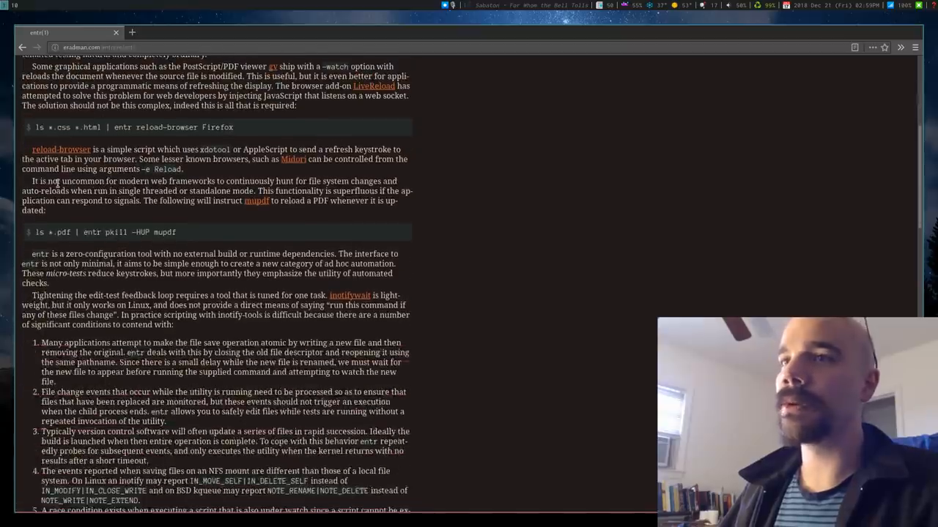
scroll(up, 3)
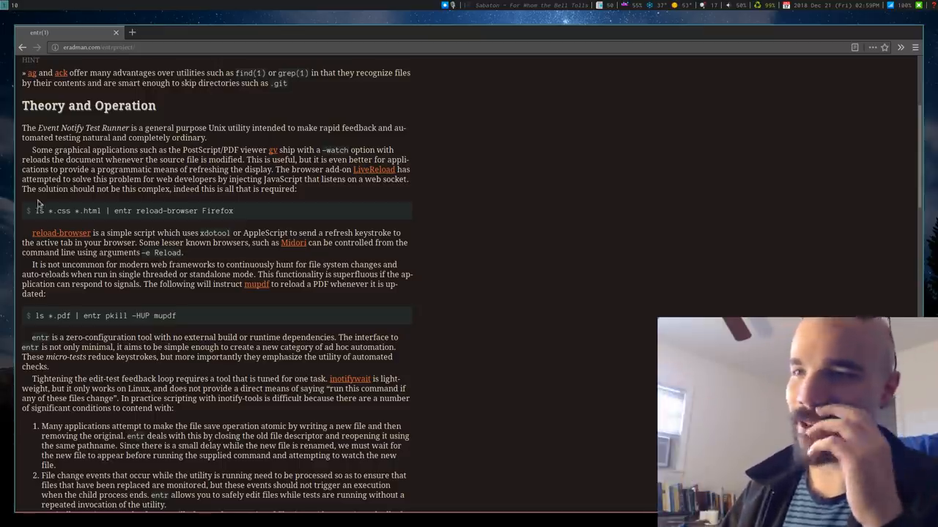
scroll(down, 3)
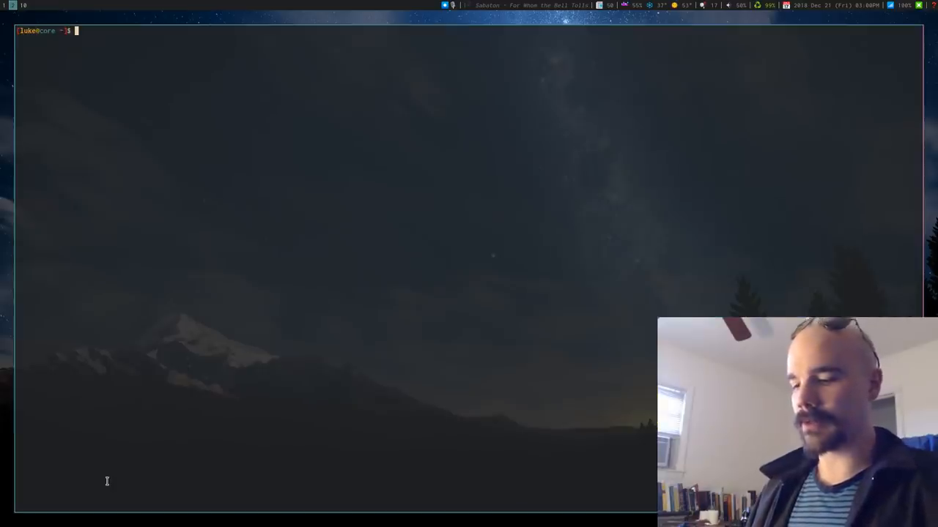
Step: Open test.ms with v, then search /leader in the vimrc to reach the Toggle autocompiler mapping
text(v test.ms)
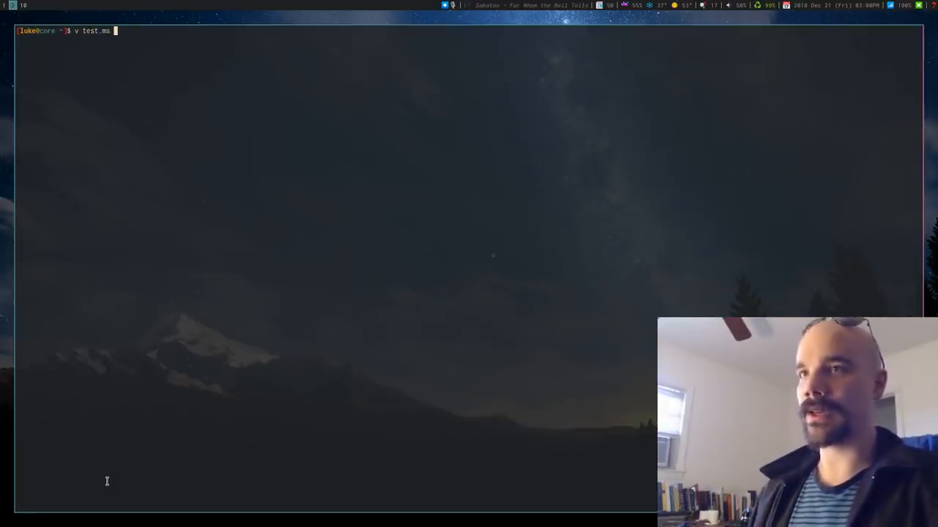
key(Return)
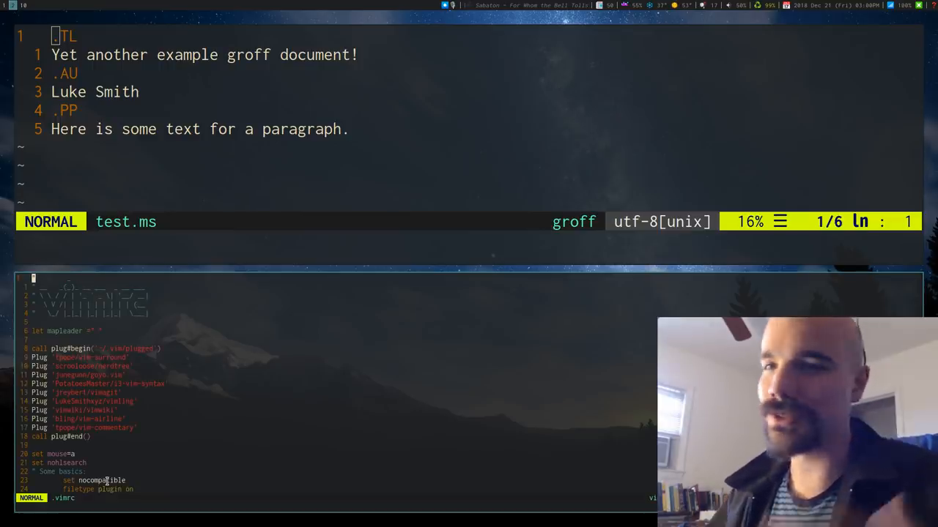
text(/leader)
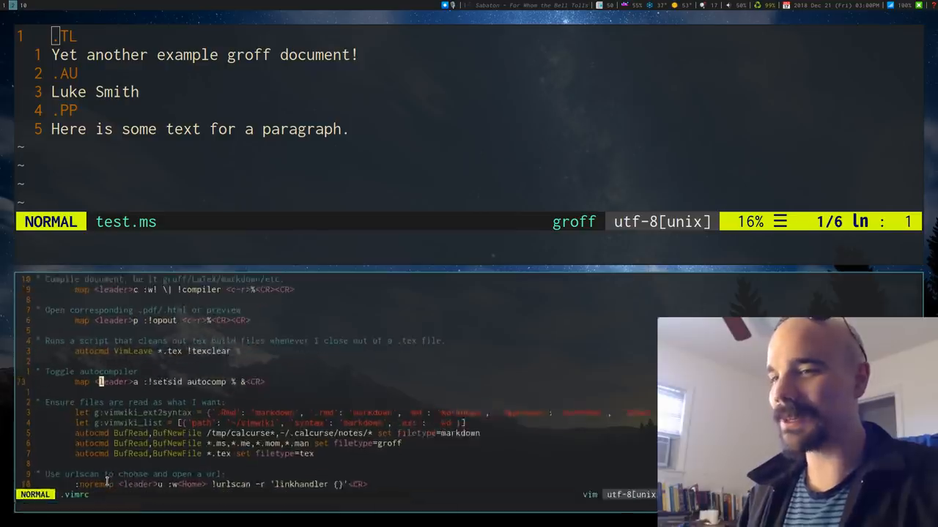
scroll(down, 3)
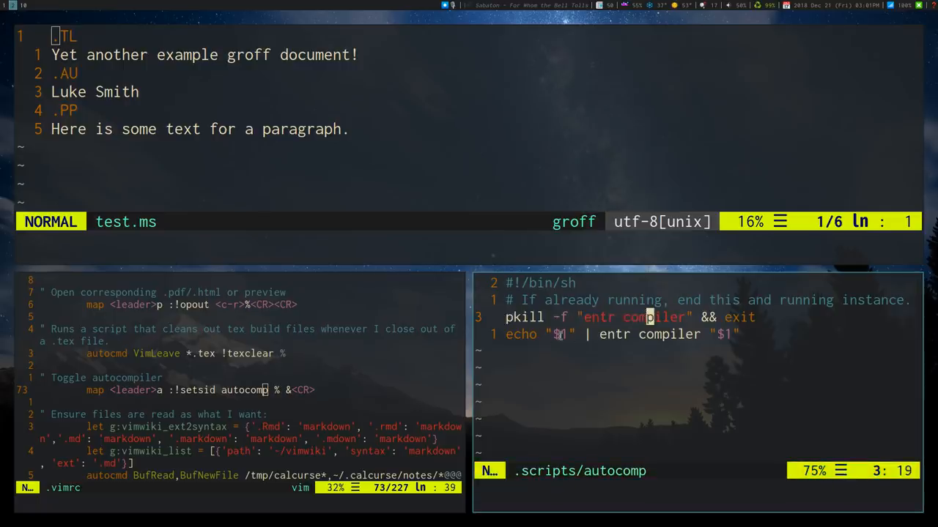
Step: Move to the entr compiler line in the autocomp script and visually select 'compiler'
key(V)
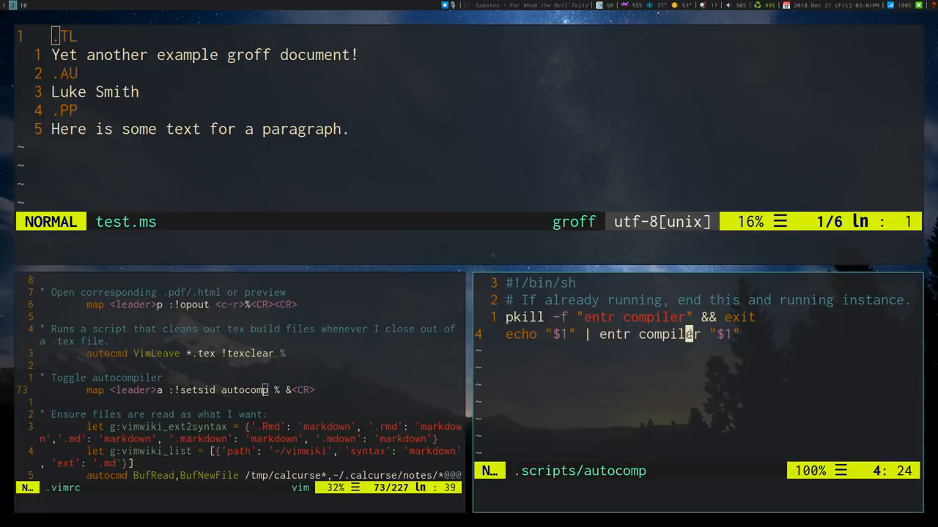
key(v)
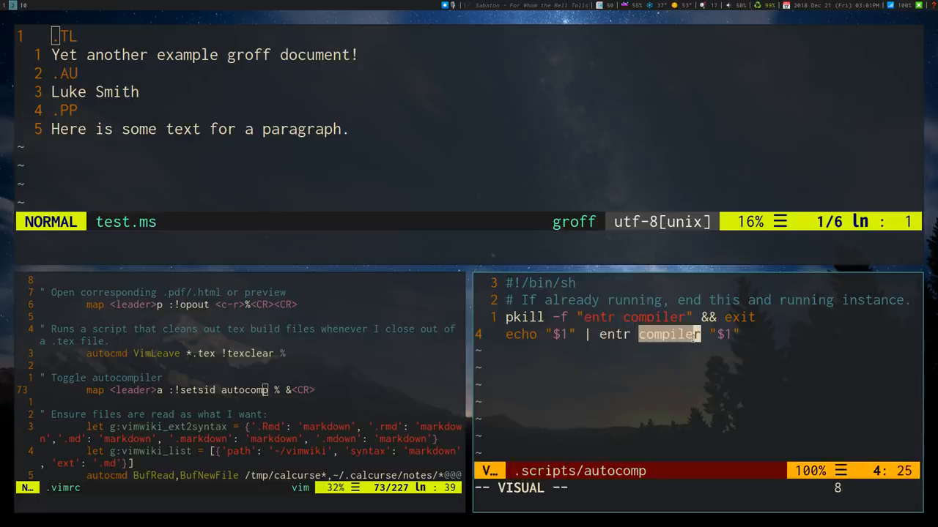
key(Escape)
text(.PP)
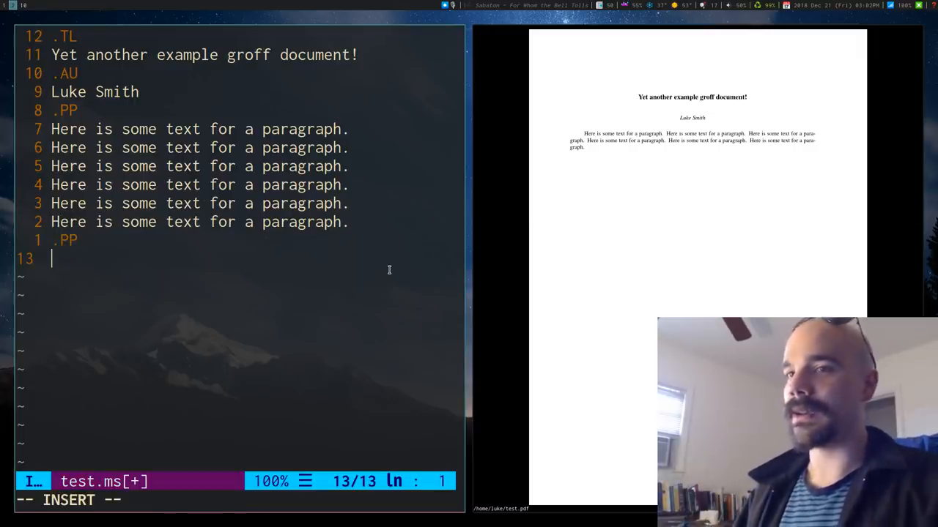
Step: Type a new paragraph starting "Let's put" with filler text under the .PP line
text(Let')
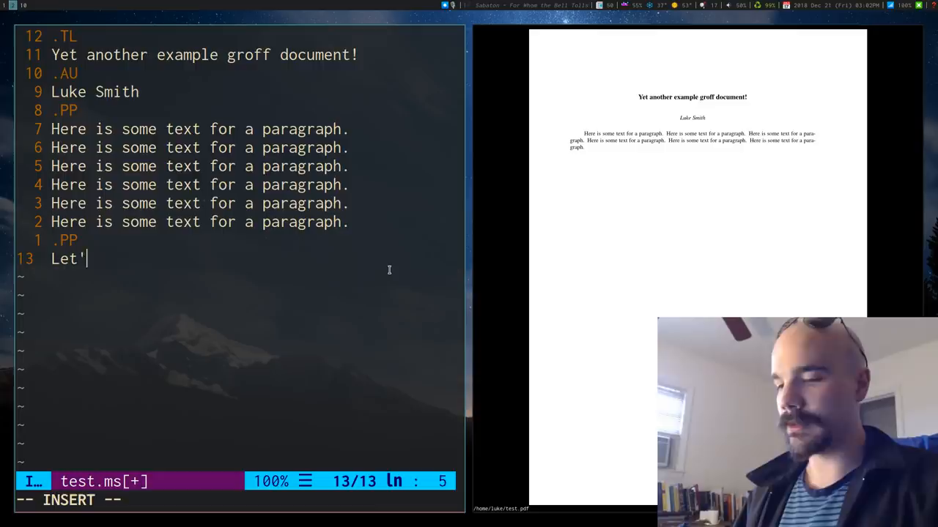
text(s put in another para)
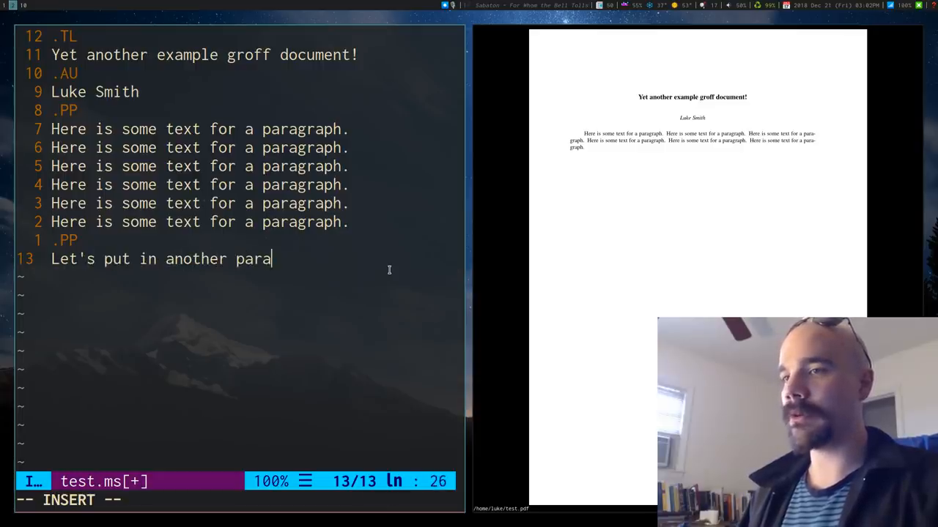
text(skajdfh)
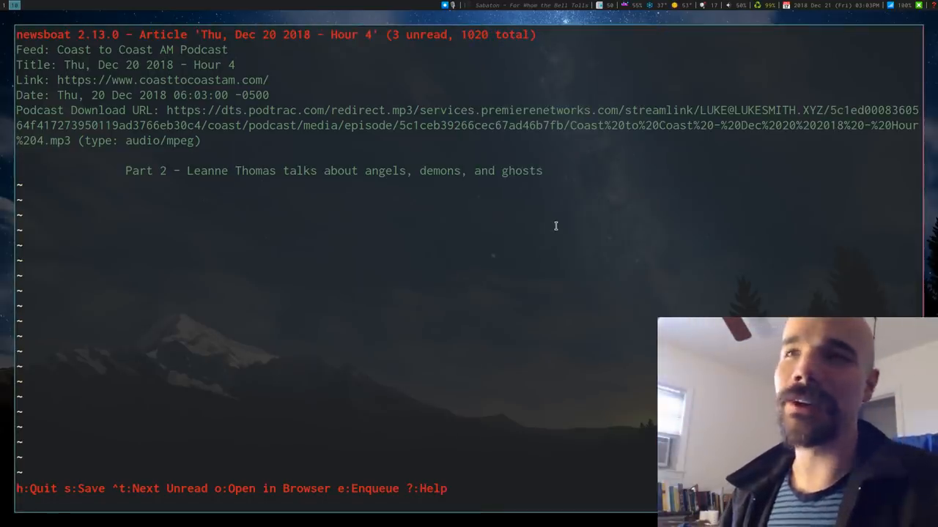
Step: Quit the Dec 20 Hour 4 article view back to the Coast to Coast AM list
key(q)
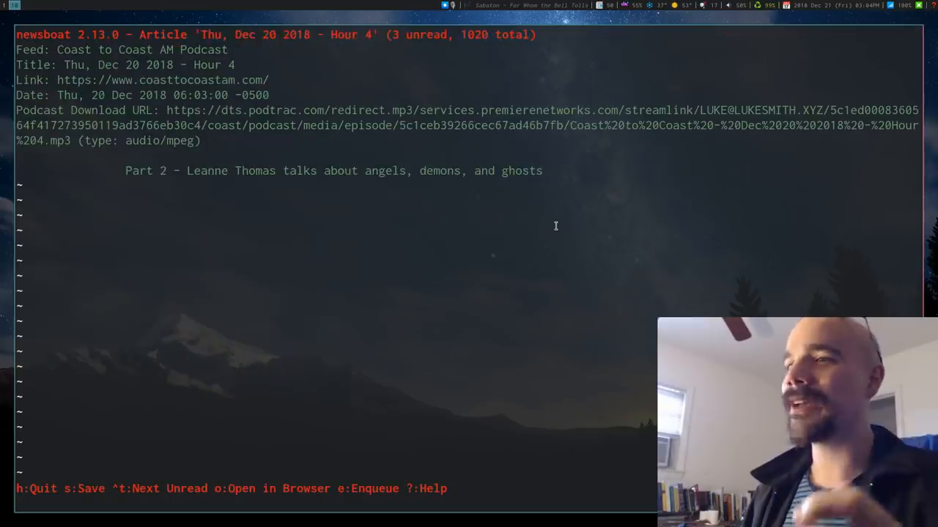
mouse_move(306, 170)
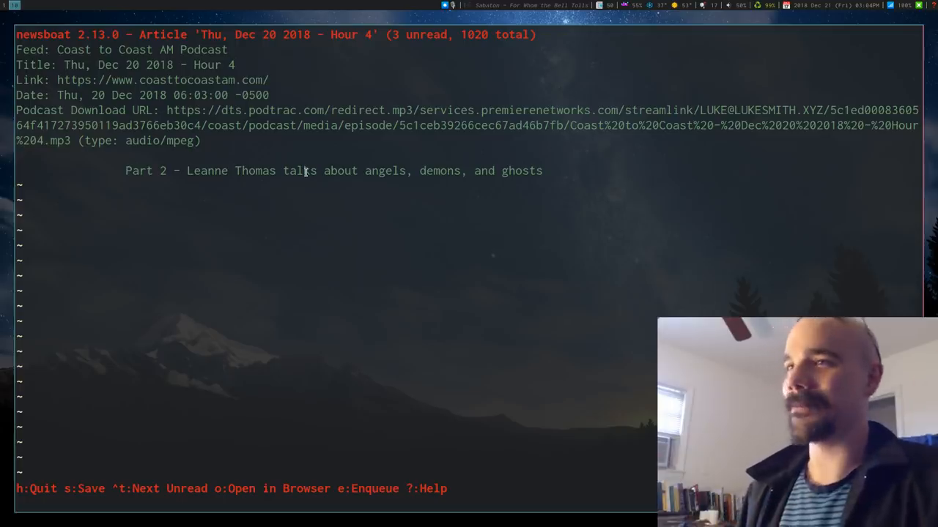
key(q)
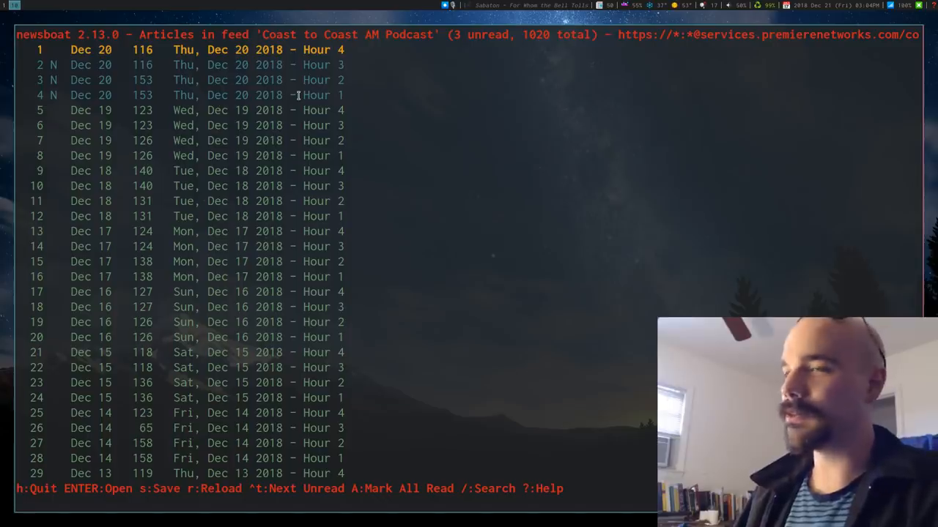
mouse_move(307, 79)
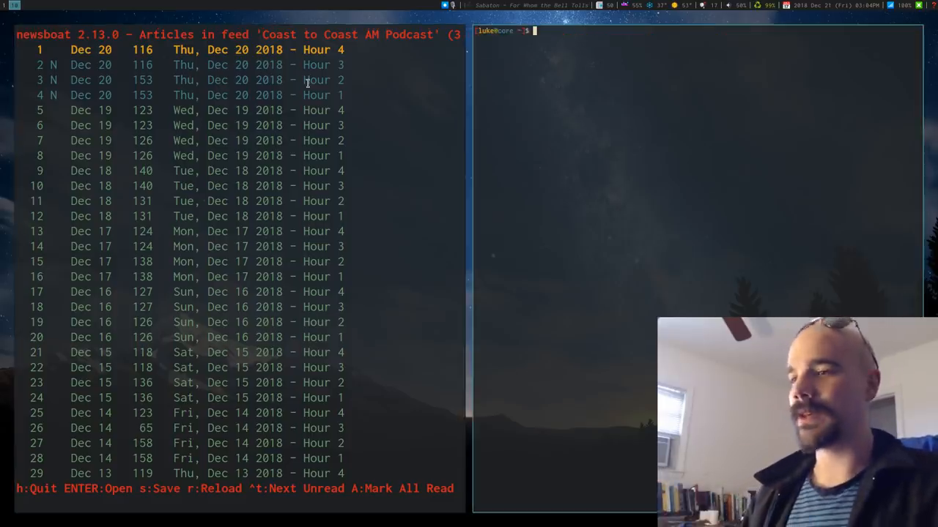
Step: Open the queueandnotify script in Vim, then enqueue the Dec 20 Hour 1 episode with e
text(pod)
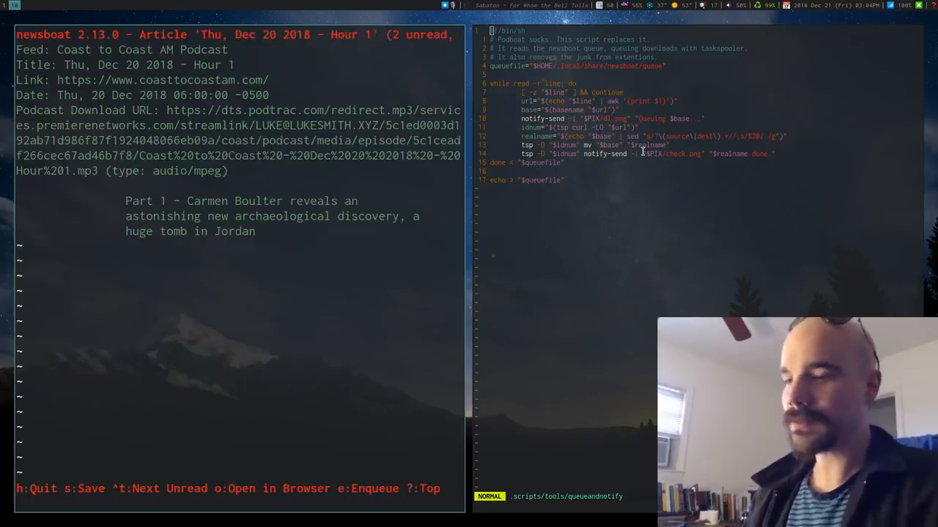
key(e)
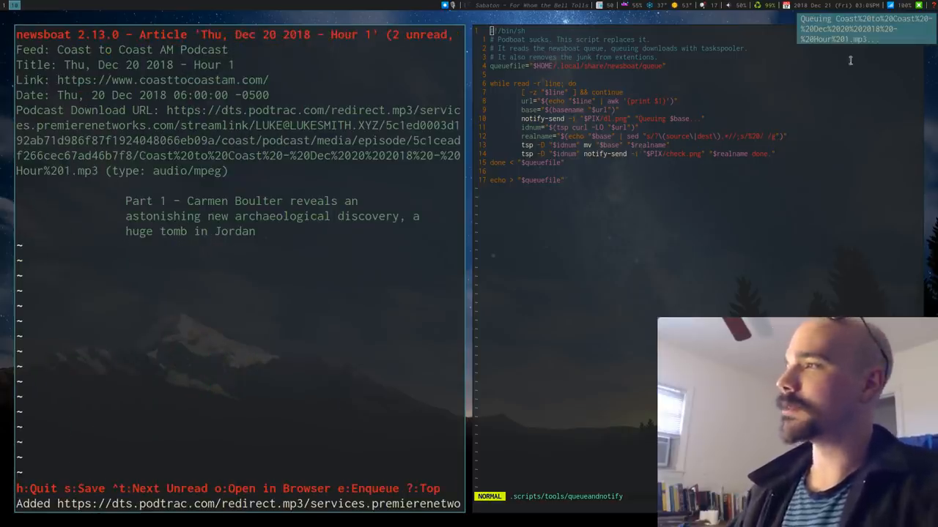